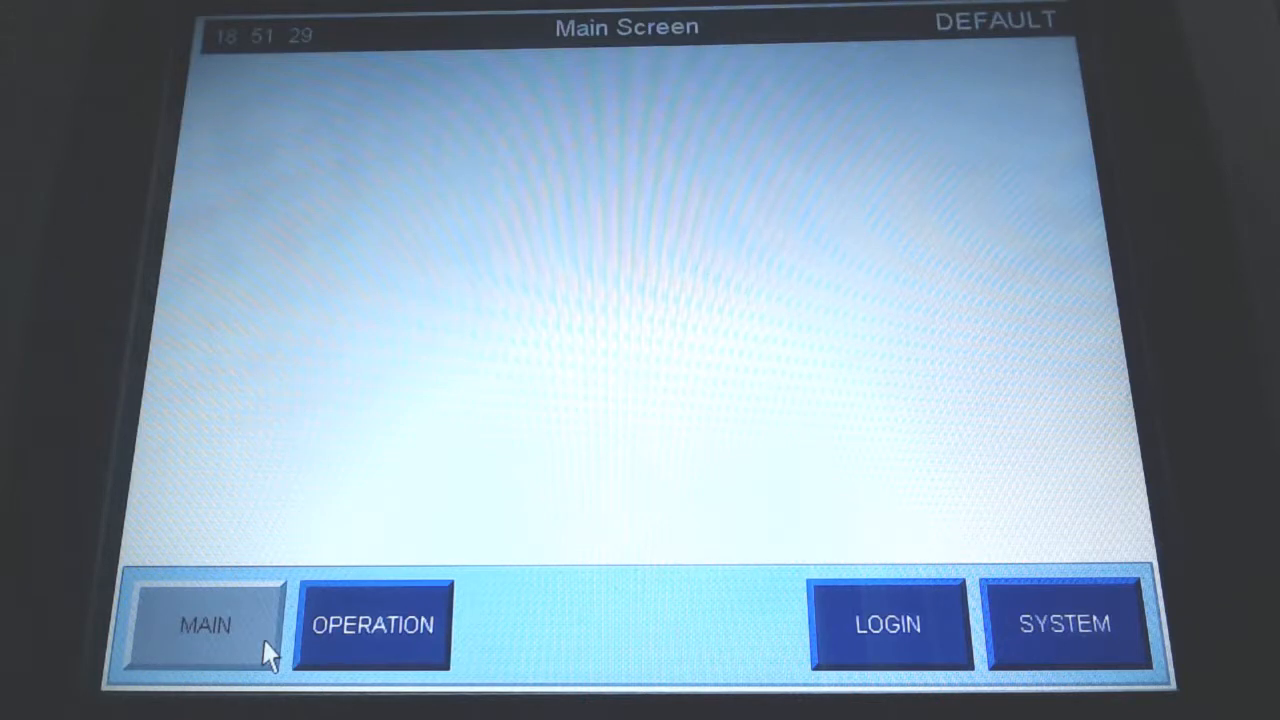
Navigate via OPERATION to the In Q - Motor Starter screen.
{"action": "left_click", "coordinate": [372, 624]}
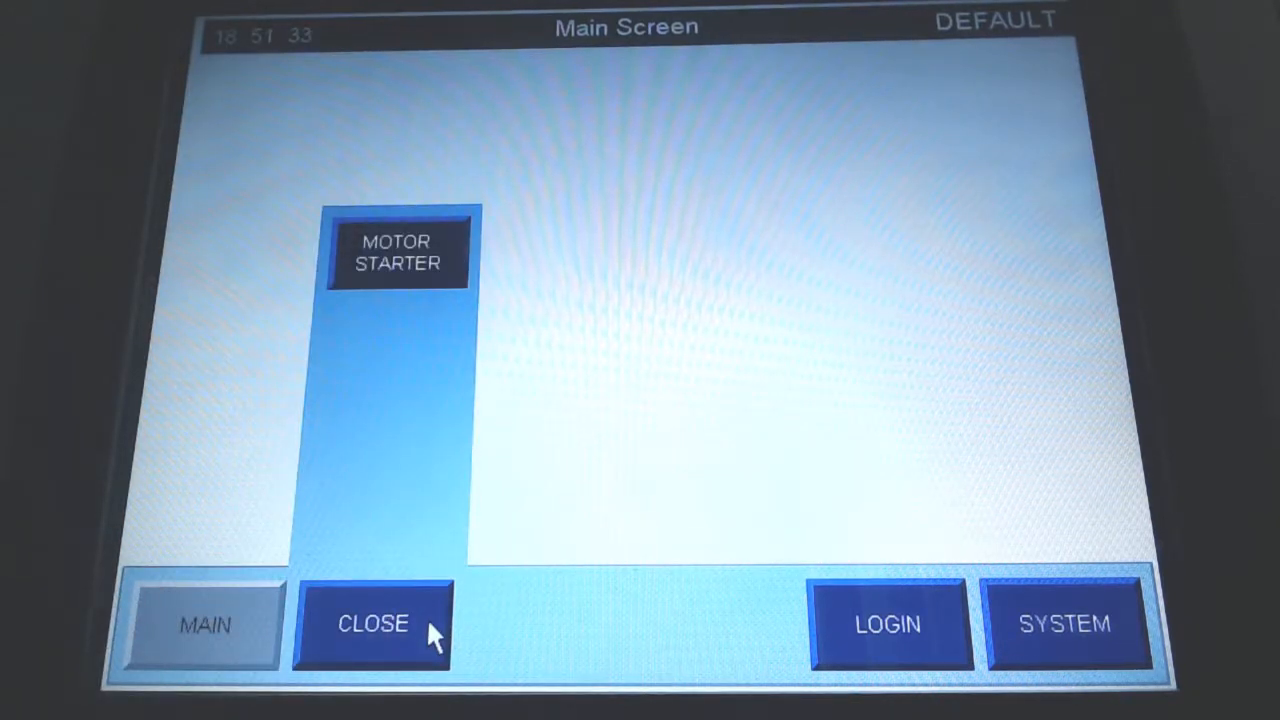
{"action": "left_click", "coordinate": [396, 251]}
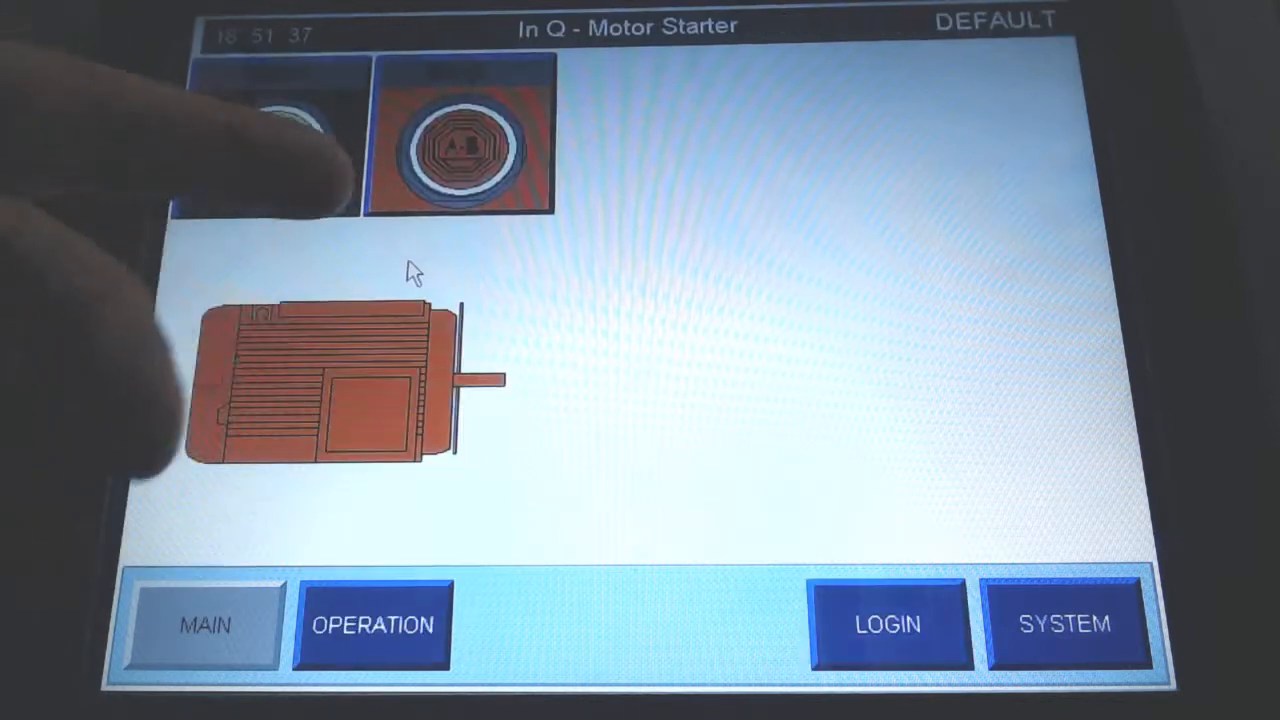
{"action": "left_click", "coordinate": [275, 145]}
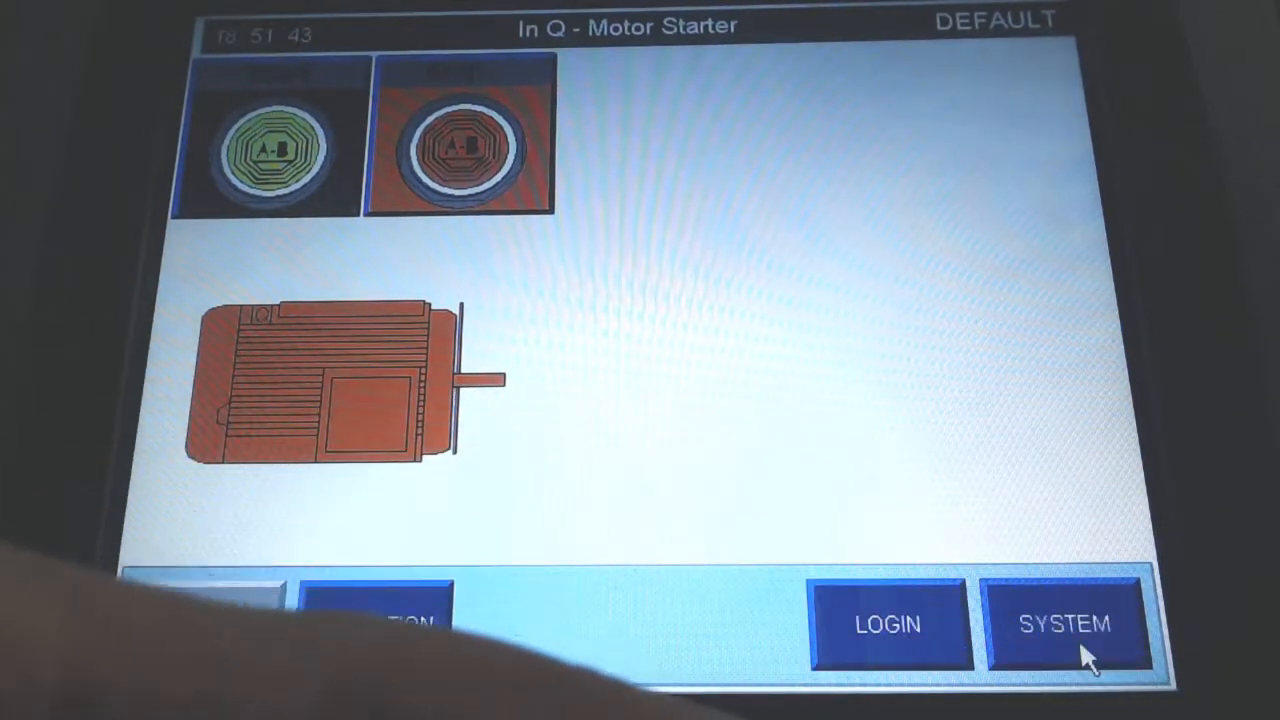
Exit the HMI application to the ME Station setup via SYSTEM.
{"action": "left_click", "coordinate": [1067, 623]}
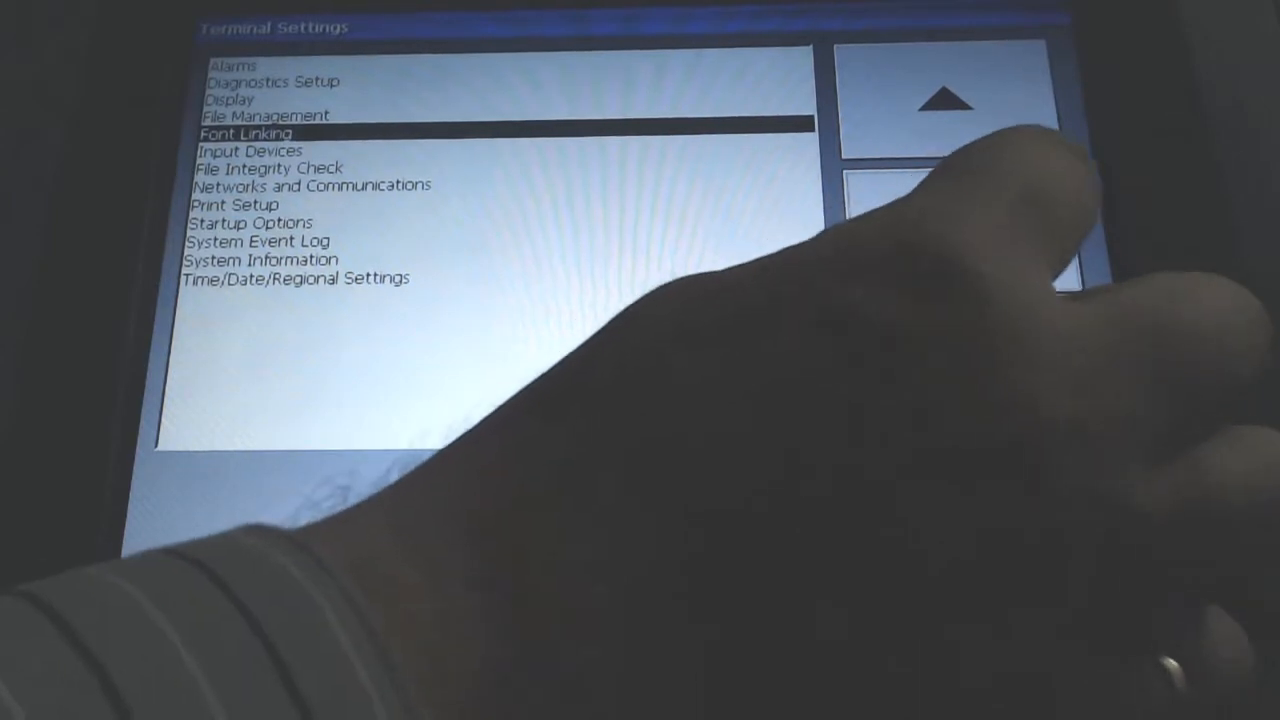
Review the static IP 192.168.1.20 / 255.255.255.0 settings, accept, and rerun the application.
{"action": "left_click", "coordinate": [950, 225]}
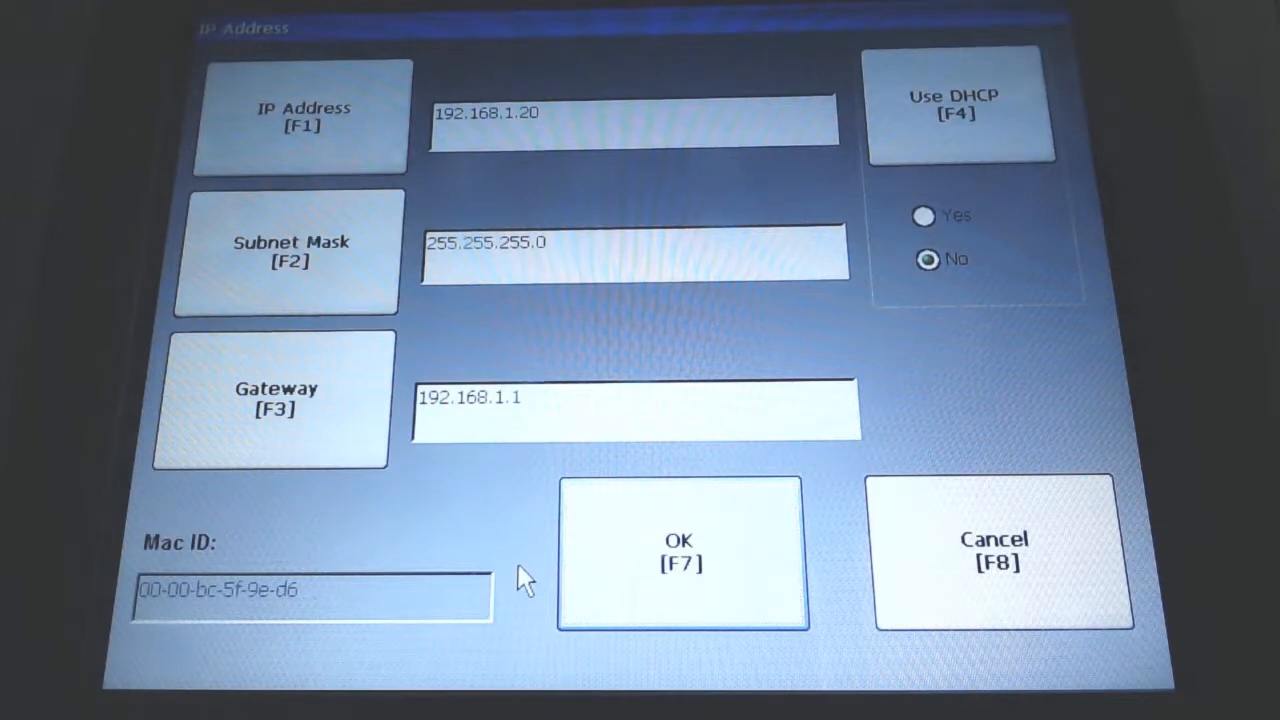
{"action": "left_click", "coordinate": [285, 250]}
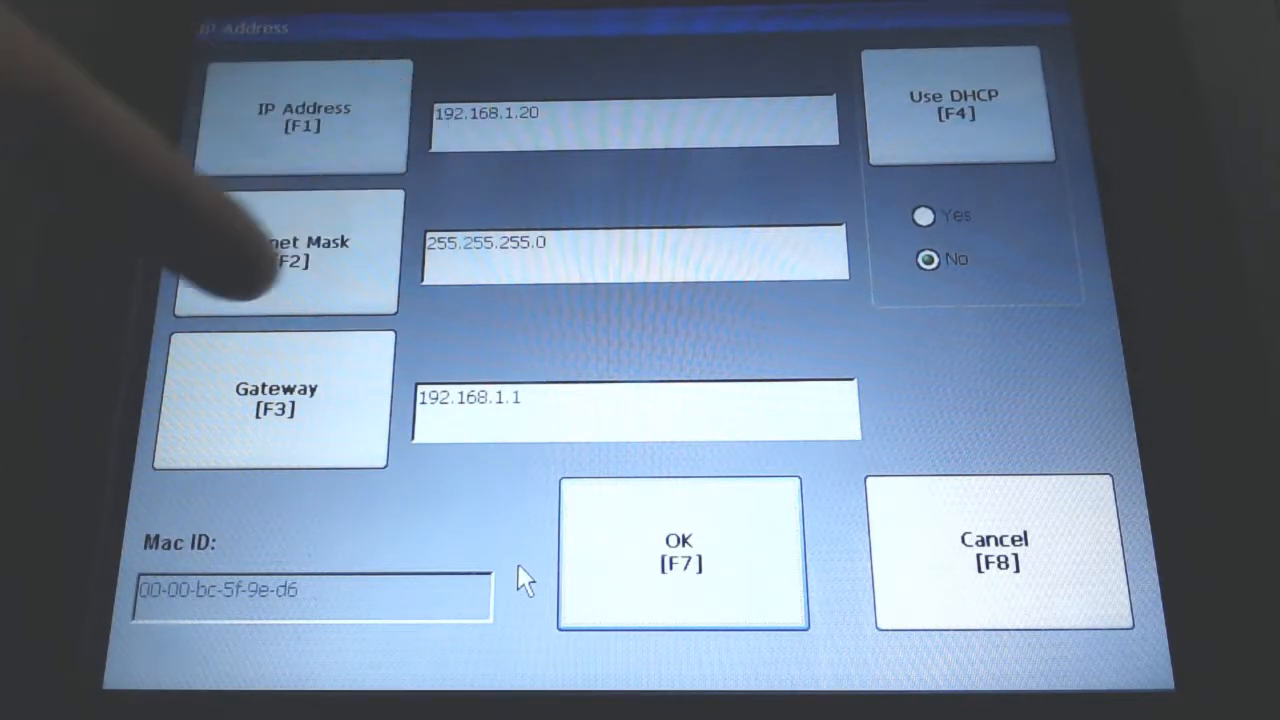
{"action": "left_click", "coordinate": [635, 113]}
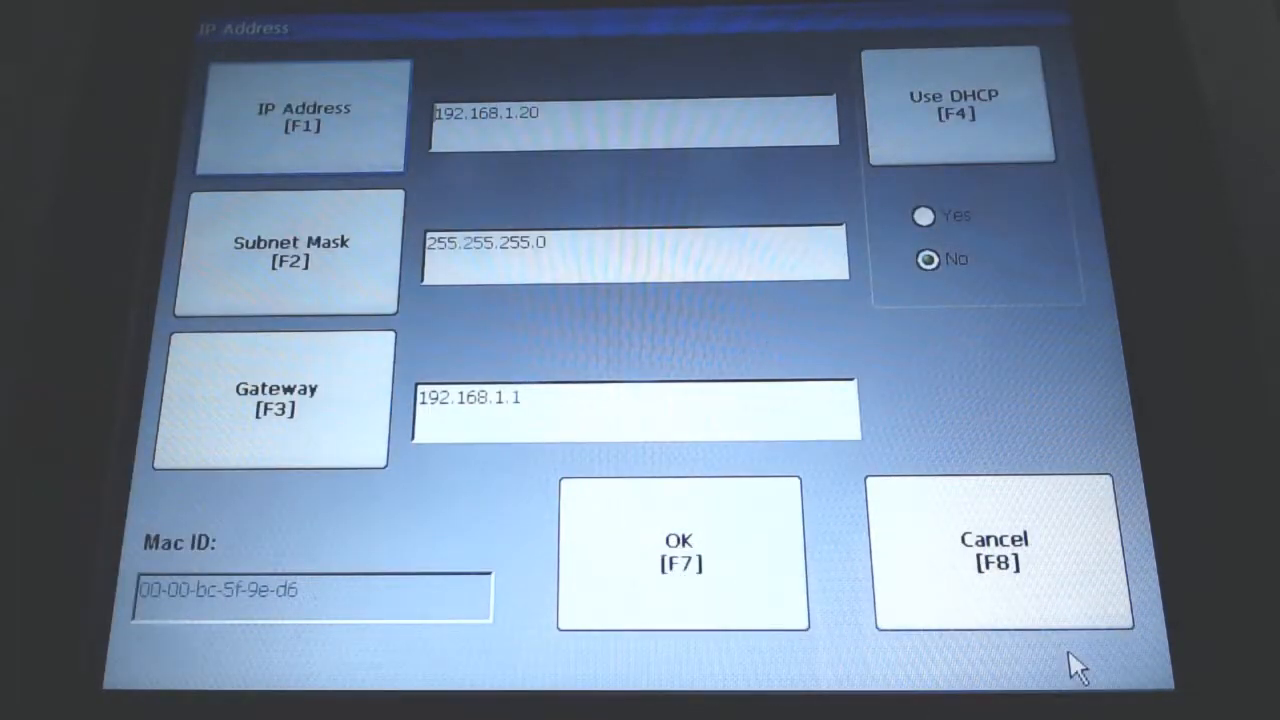
{"action": "left_click", "coordinate": [1000, 550]}
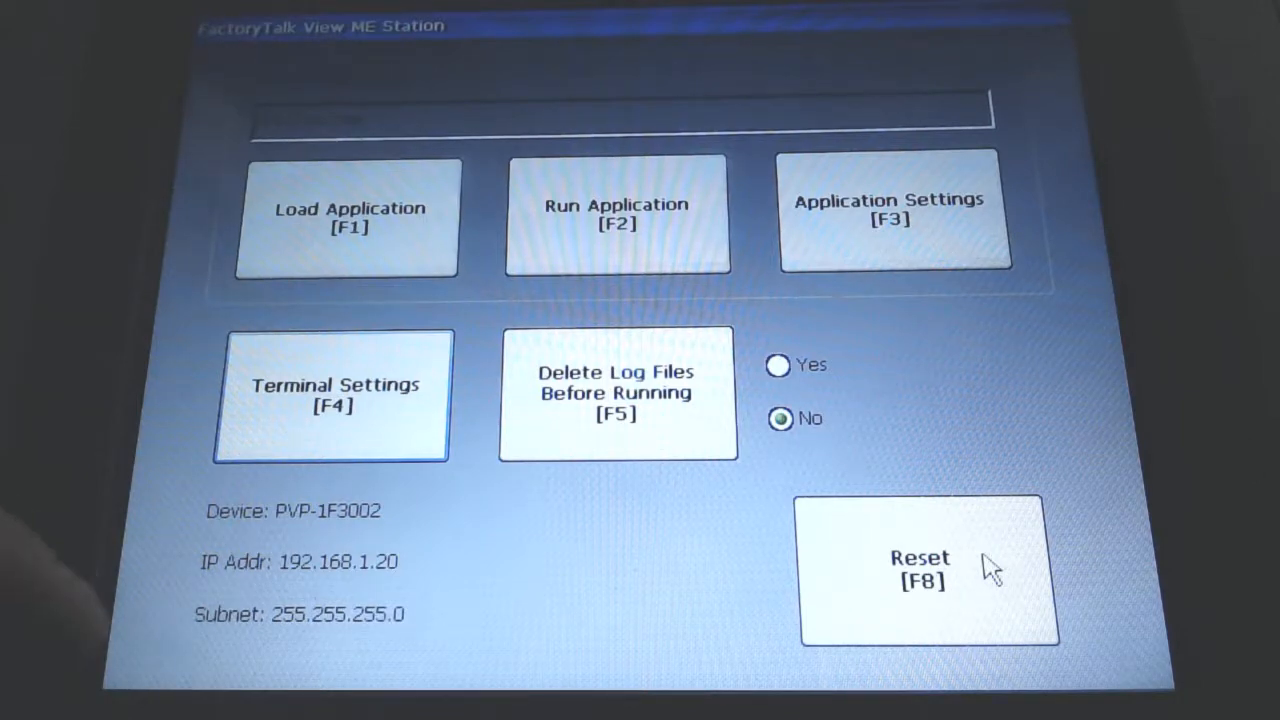
{"action": "left_click", "coordinate": [616, 214]}
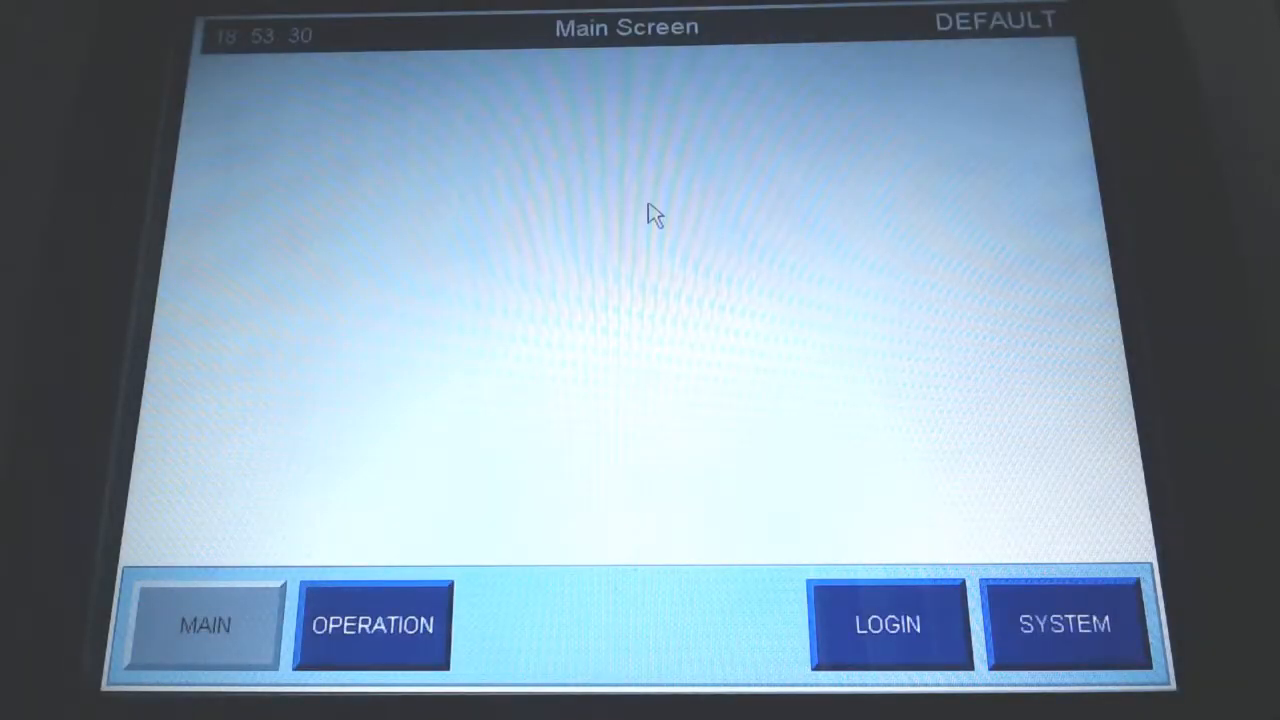
Open and dismiss the OPERATION screen list to leave the application.
{"action": "left_click", "coordinate": [372, 625]}
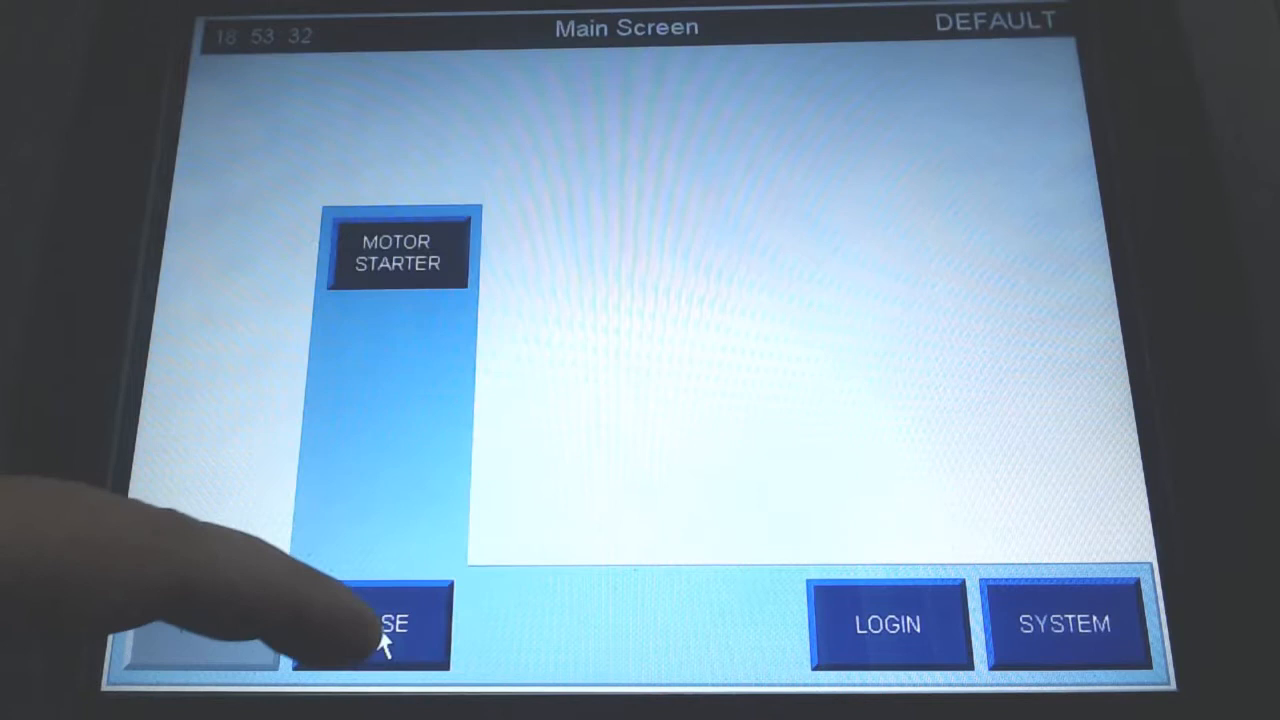
{"action": "left_click", "coordinate": [375, 623]}
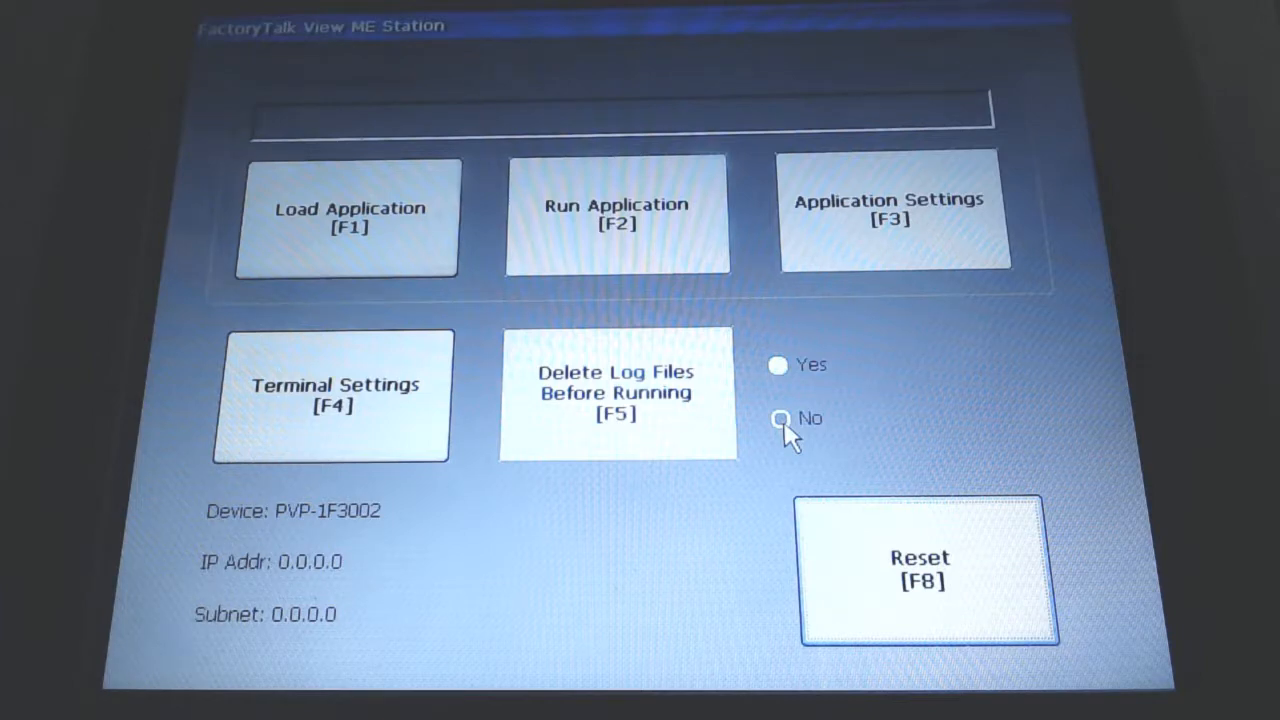
Save static IP 192.168.1.20, mask 255.255.255.0, gateway 192.168.1.1 with DHCP No.
{"action": "left_click", "coordinate": [330, 395]}
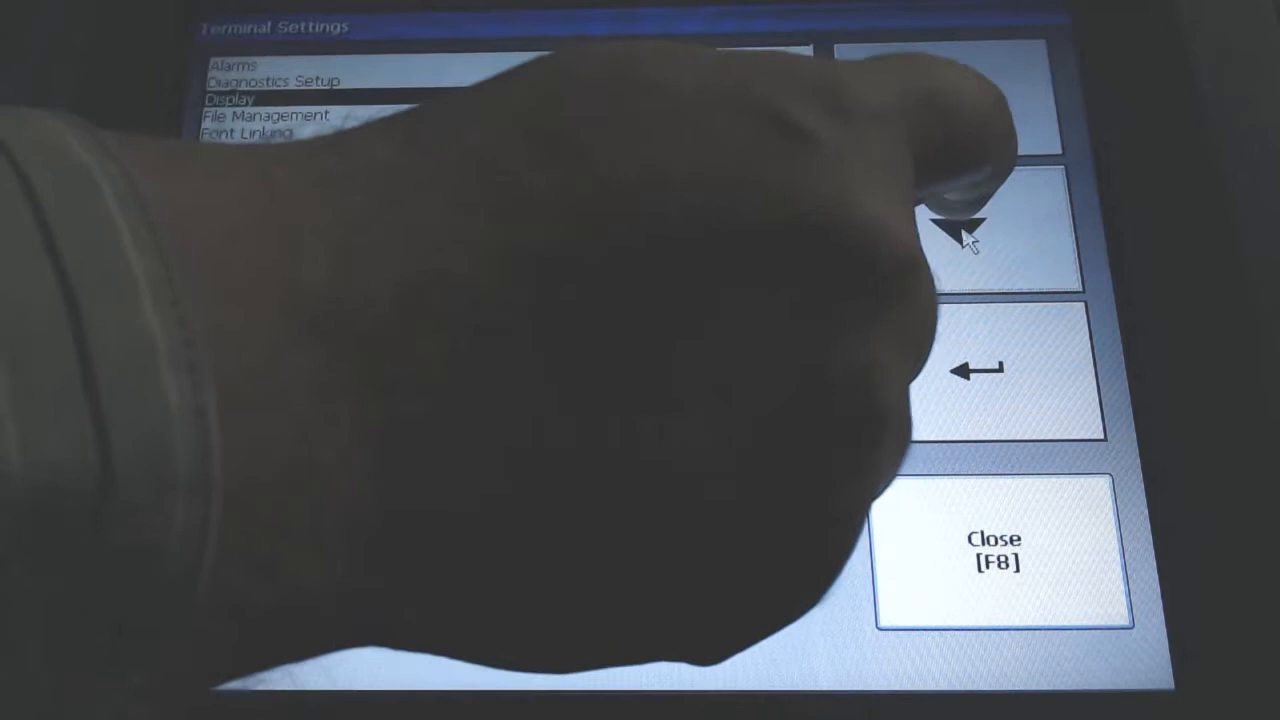
{"action": "left_click", "coordinate": [975, 225]}
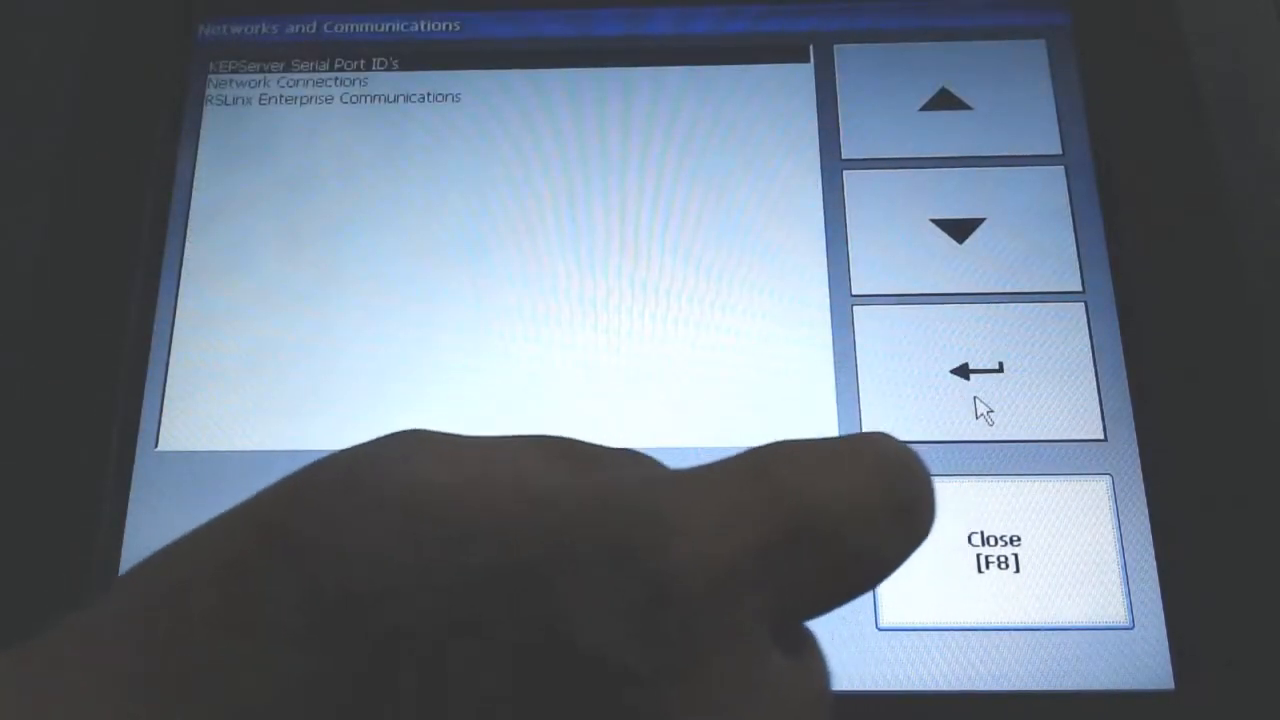
{"action": "left_click", "coordinate": [965, 225]}
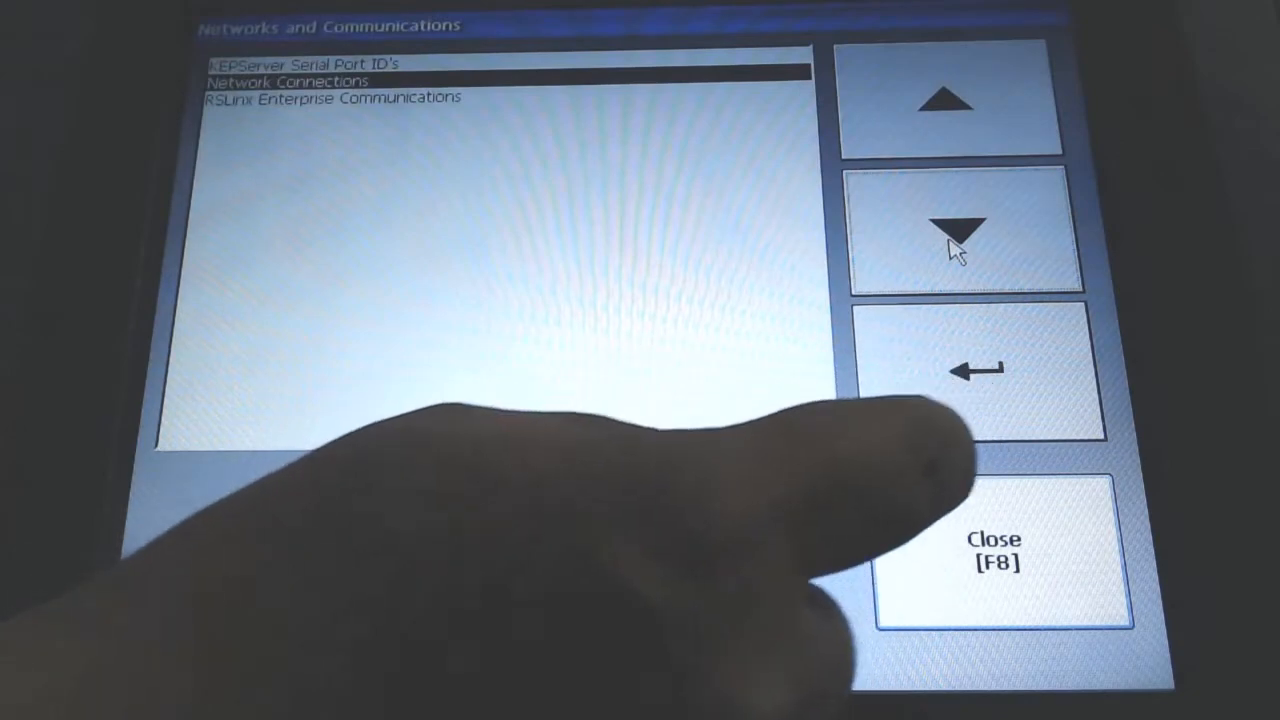
{"action": "left_click", "coordinate": [980, 370]}
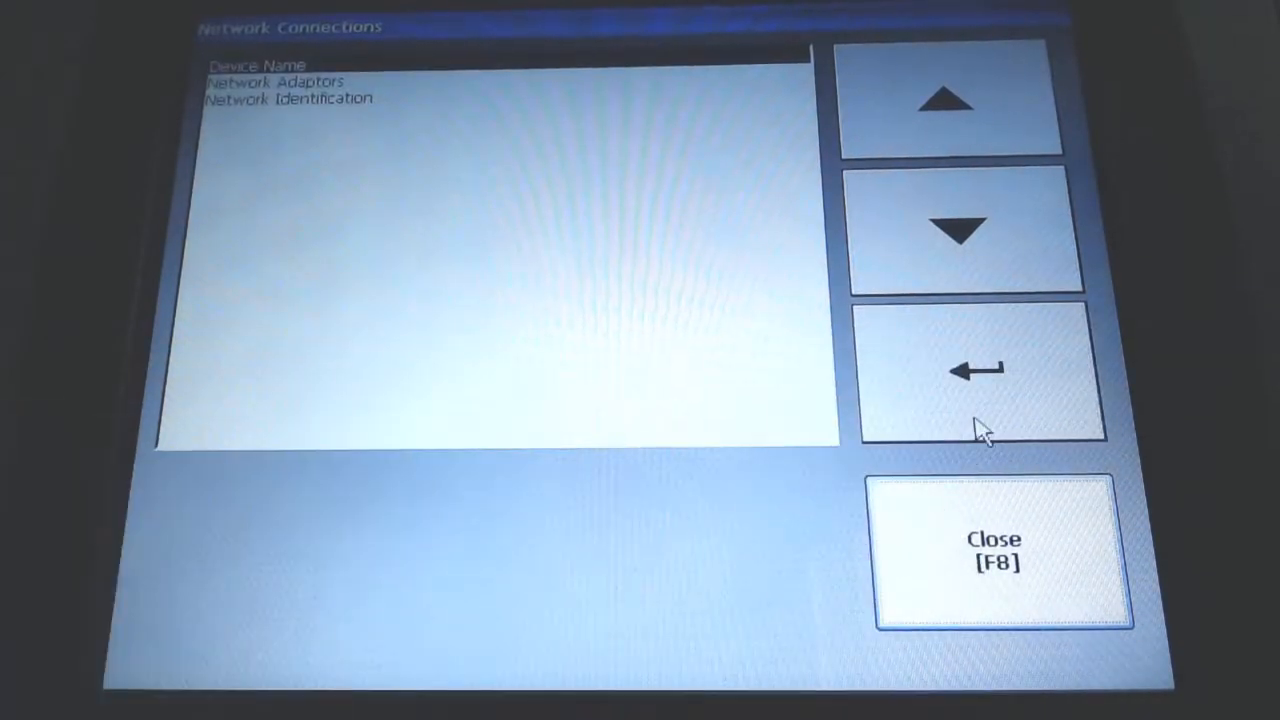
{"action": "left_click", "coordinate": [980, 370]}
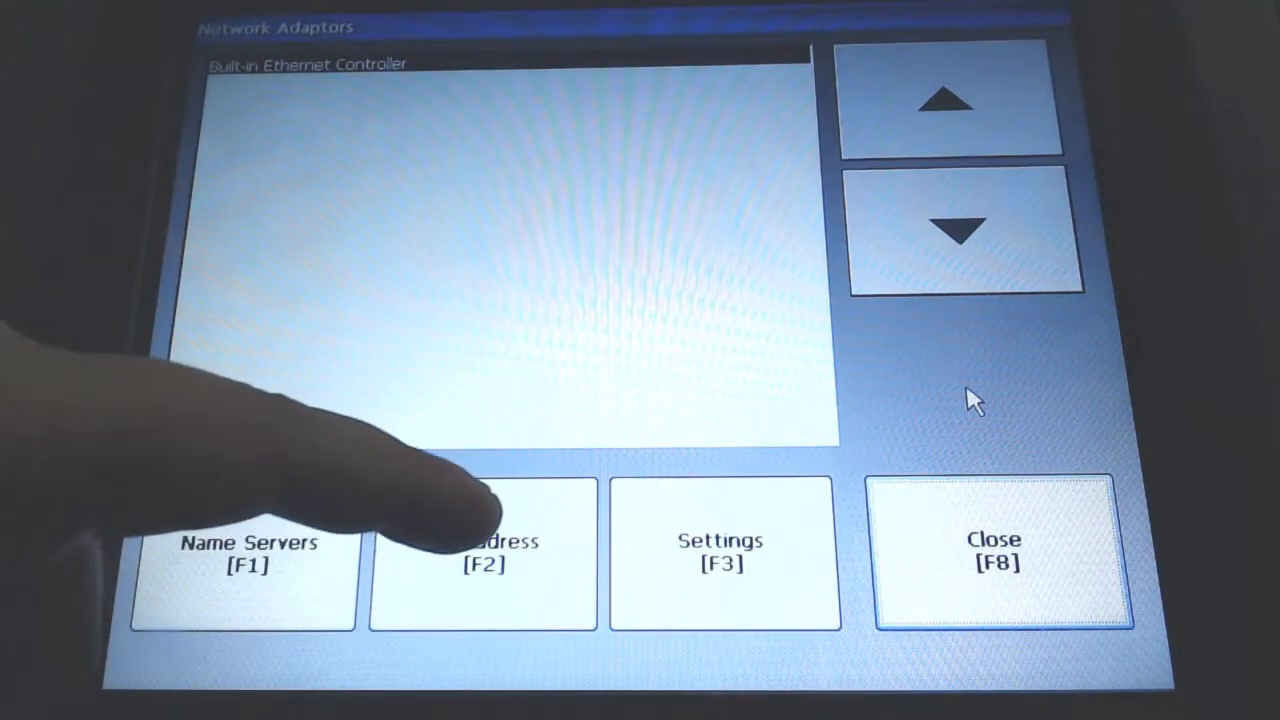
{"action": "left_click", "coordinate": [483, 555]}
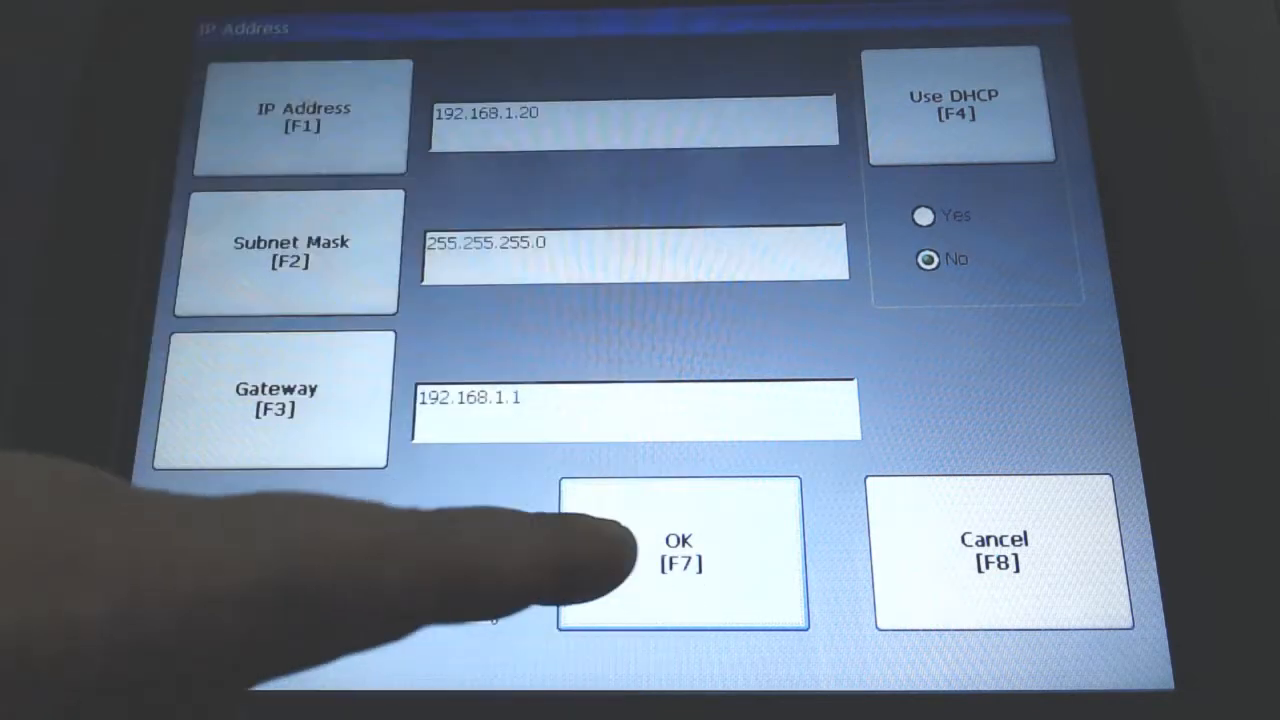
{"action": "left_click", "coordinate": [681, 555]}
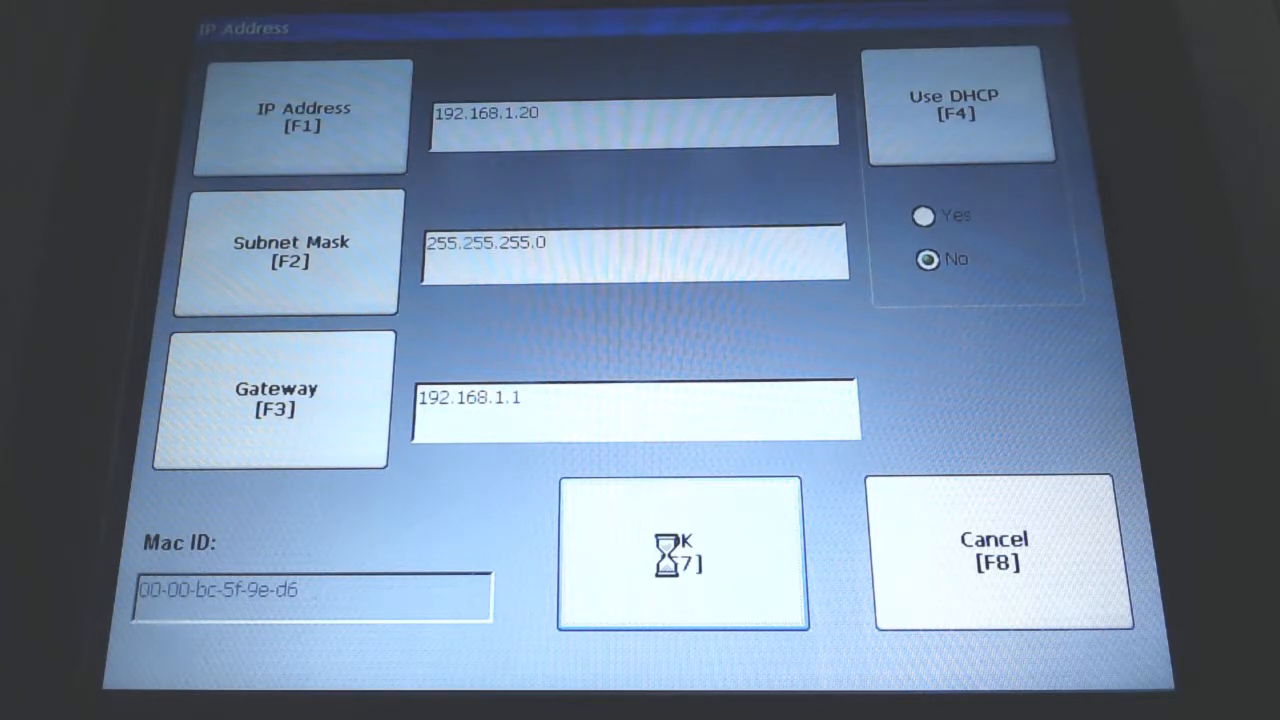
Acknowledge the adapter reset notice and close network adaptor settings.
{"action": "left_click", "coordinate": [682, 555]}
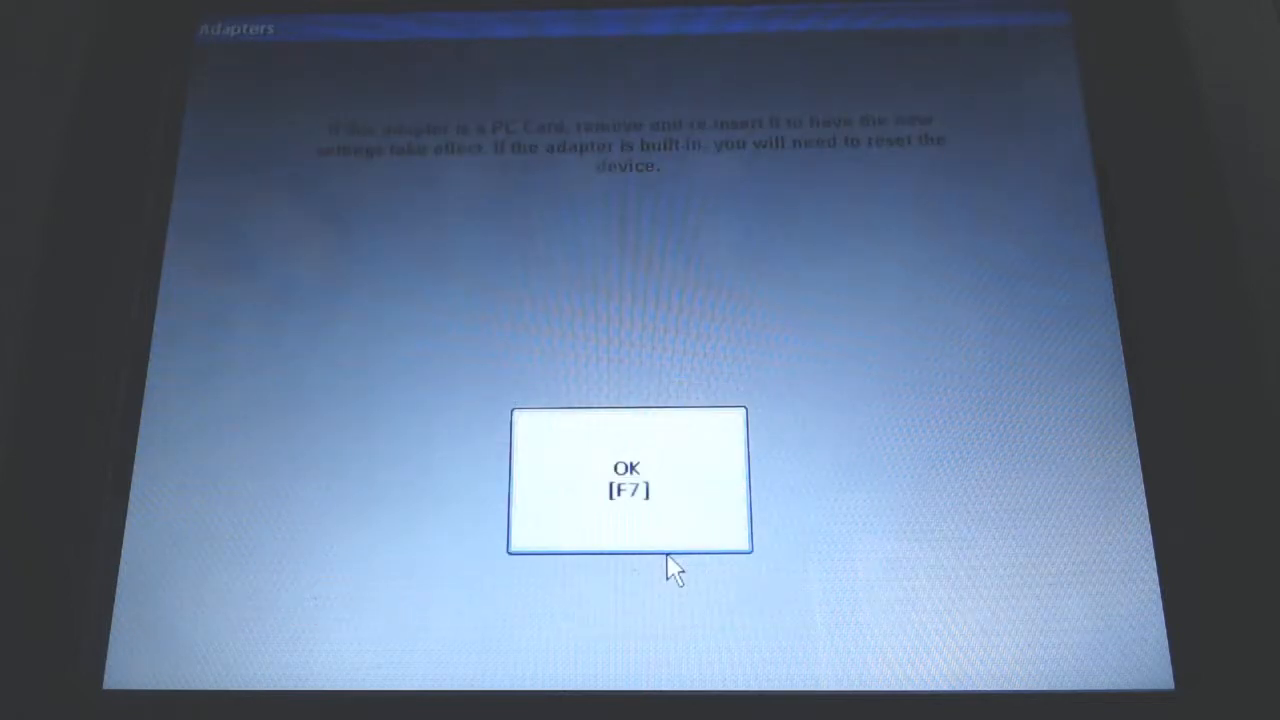
{"action": "left_click", "coordinate": [628, 478]}
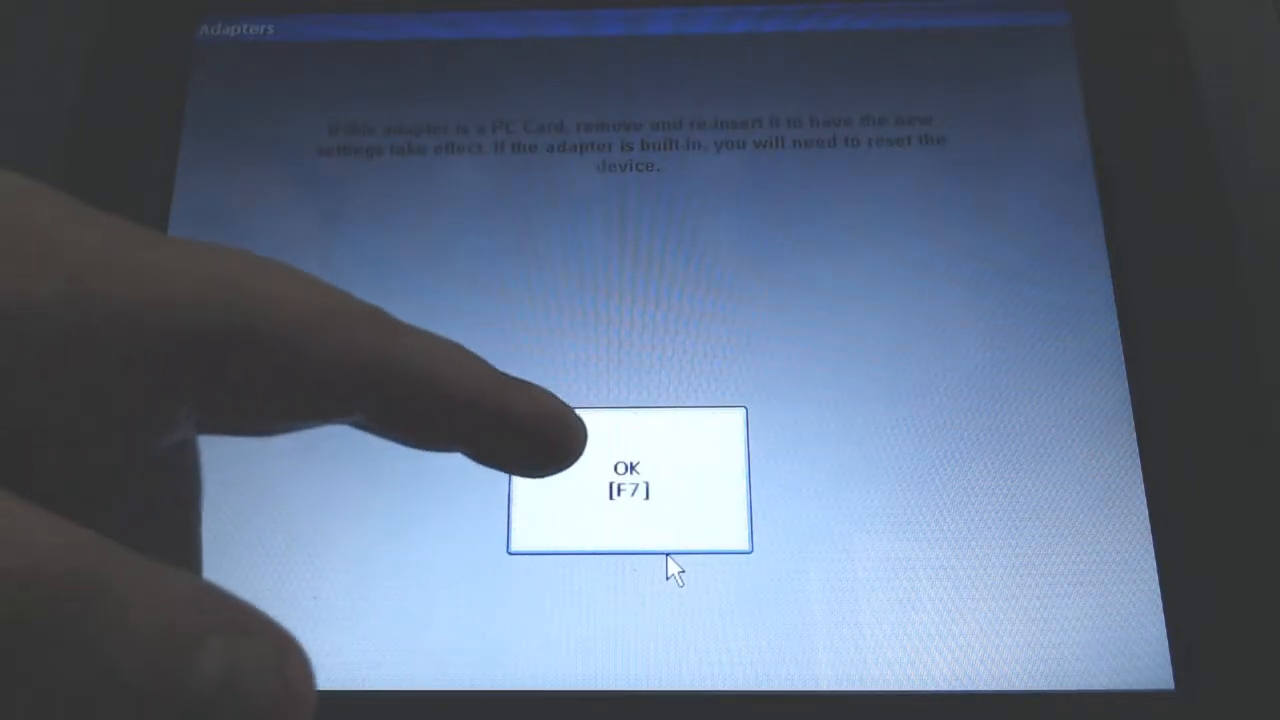
{"action": "left_click", "coordinate": [628, 480]}
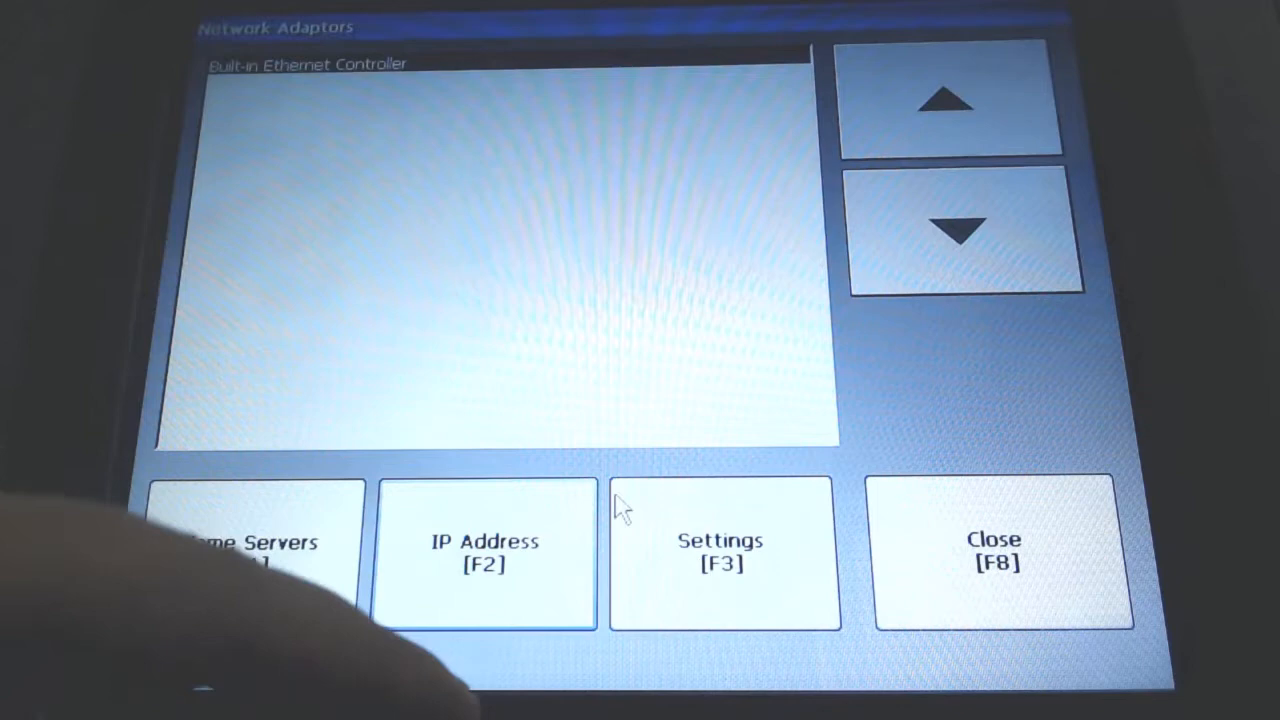
{"action": "left_click", "coordinate": [1000, 555]}
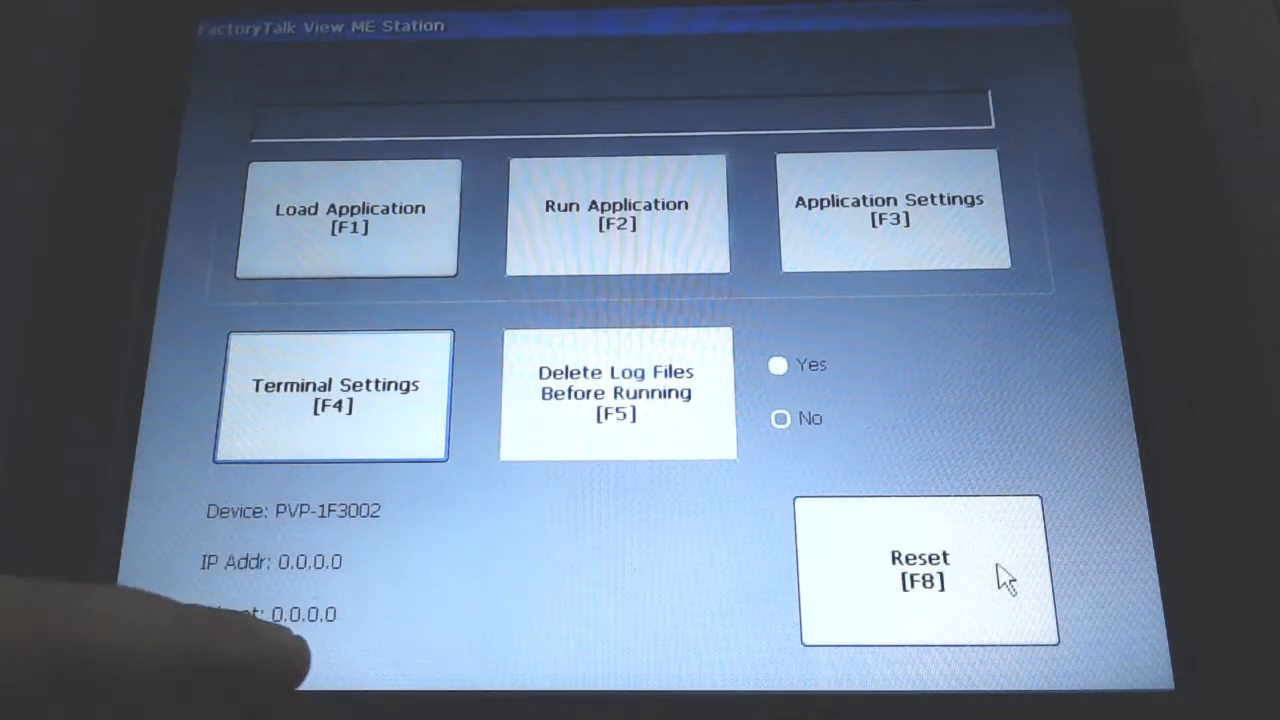
Reset the PanelView Plus terminal and confirm Yes to reboot.
{"action": "left_click", "coordinate": [925, 570]}
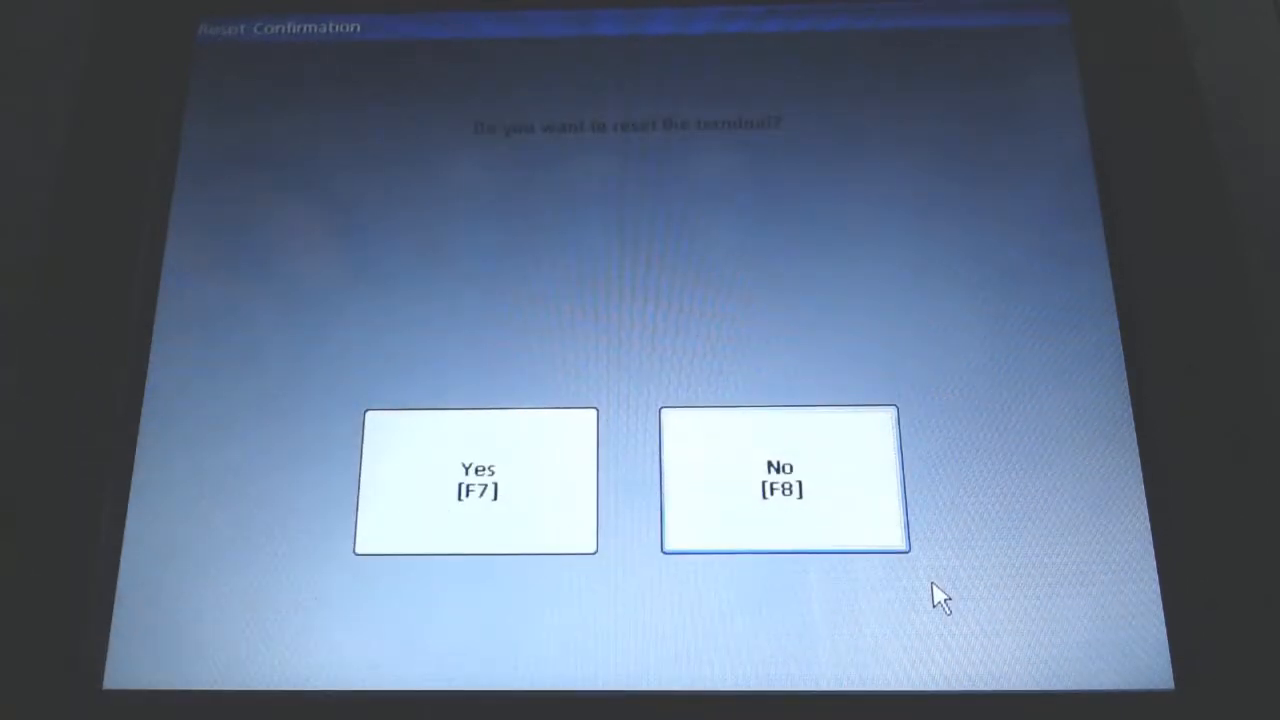
{"action": "left_click", "coordinate": [477, 481]}
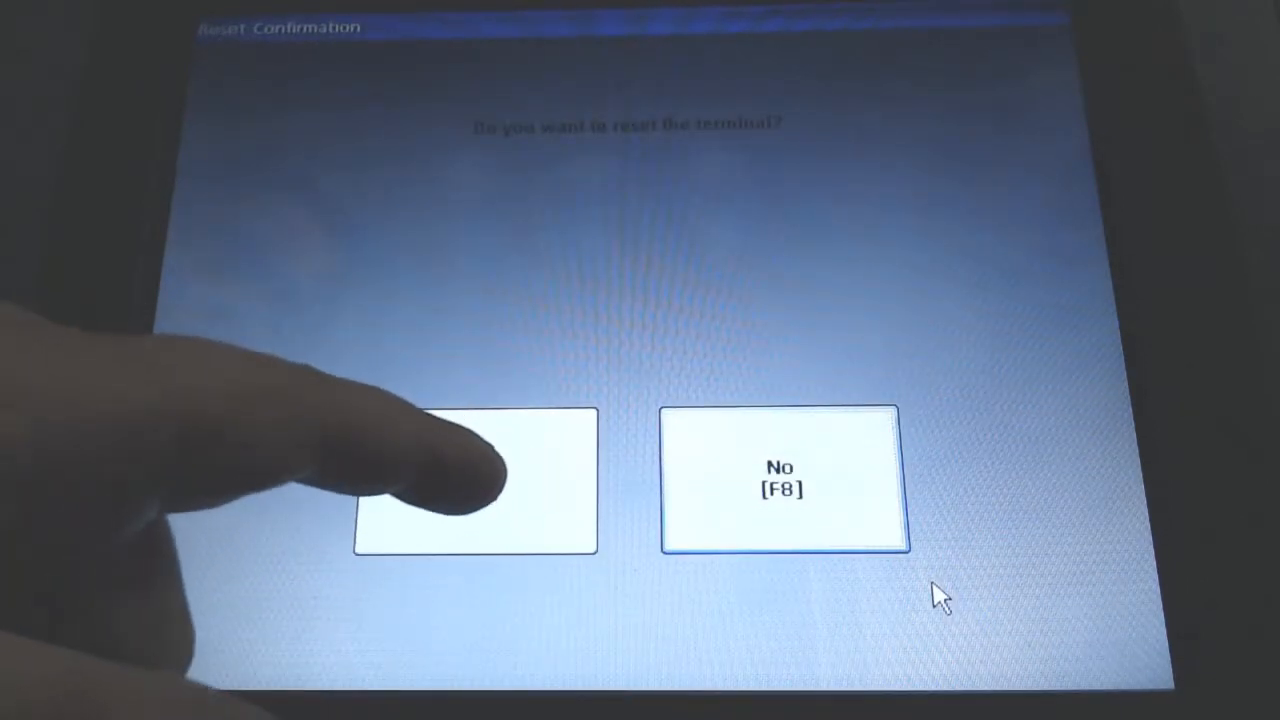
{"action": "left_click", "coordinate": [475, 480]}
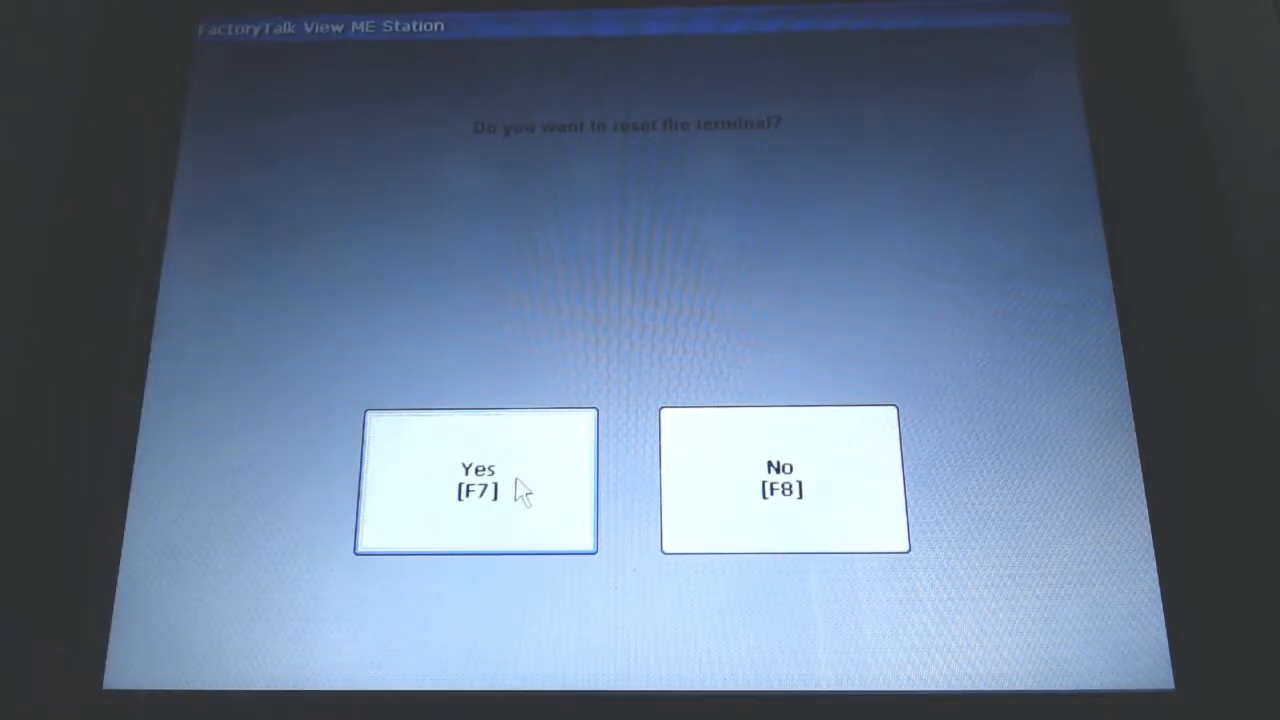
{"action": "left_click", "coordinate": [477, 480]}
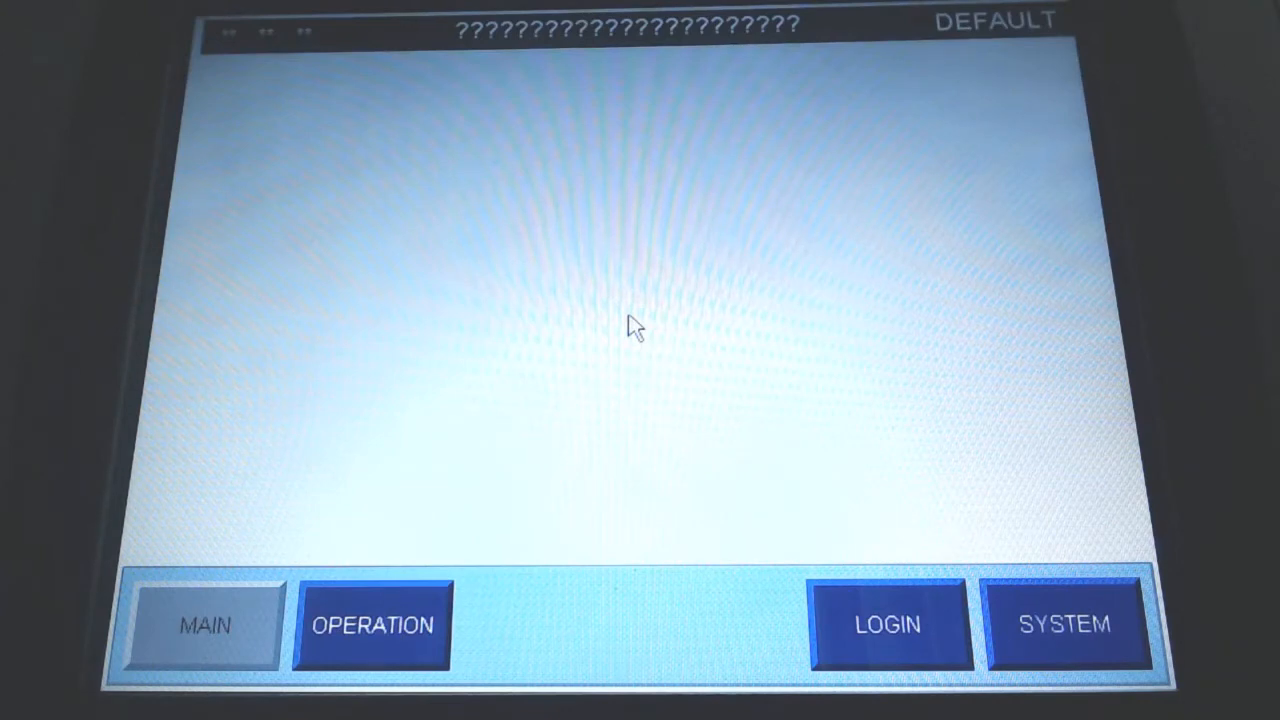
Open System Settings and trigger VIEW CONFIG to reload the application.
{"action": "left_click", "coordinate": [1065, 624]}
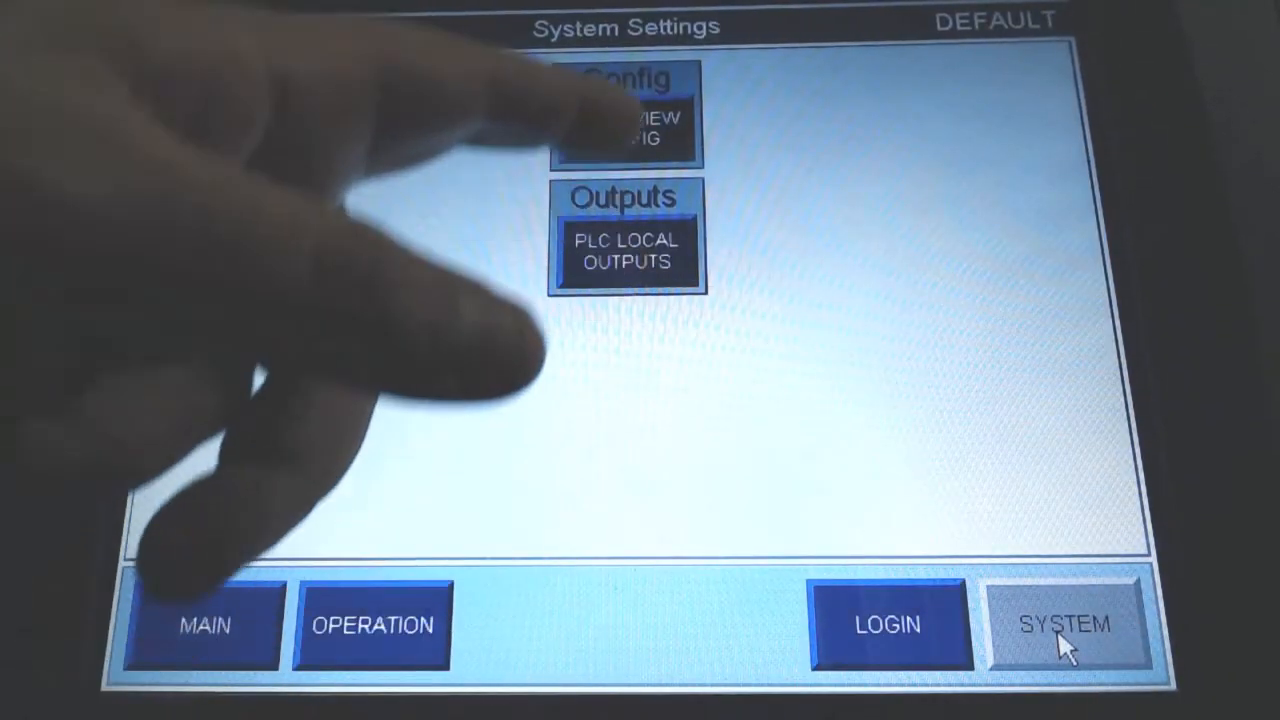
{"action": "left_click", "coordinate": [1064, 624]}
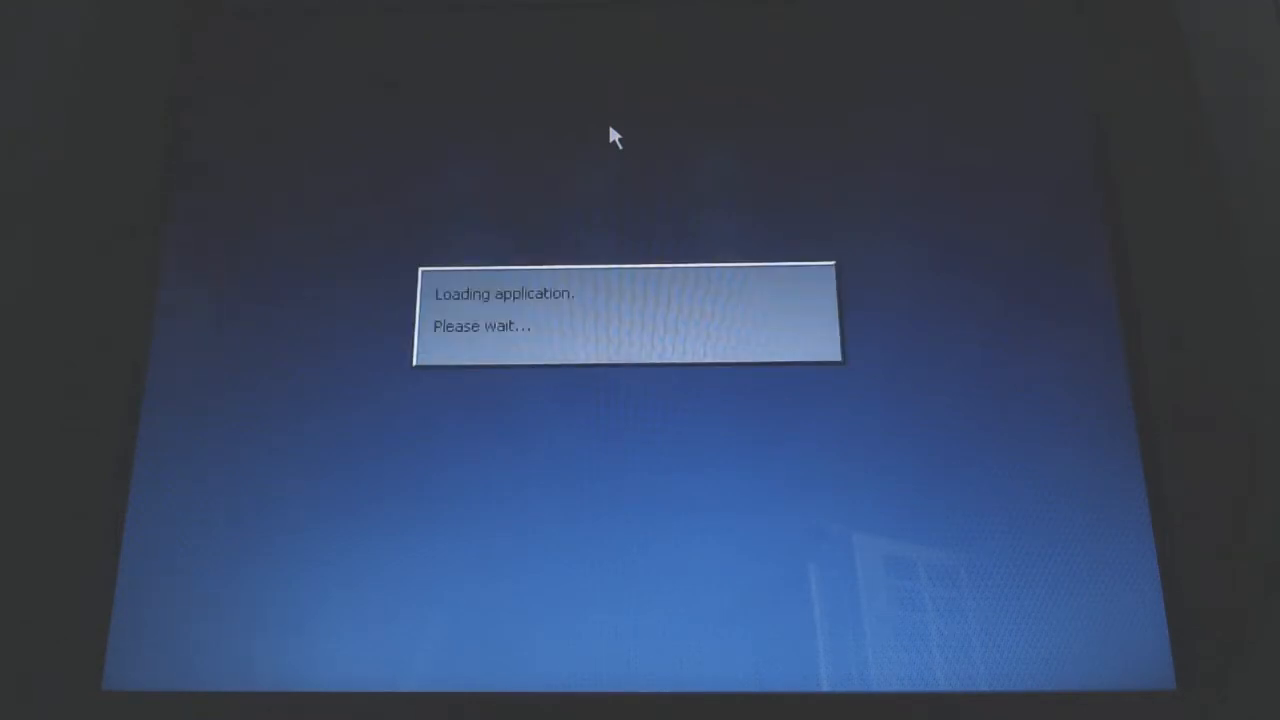